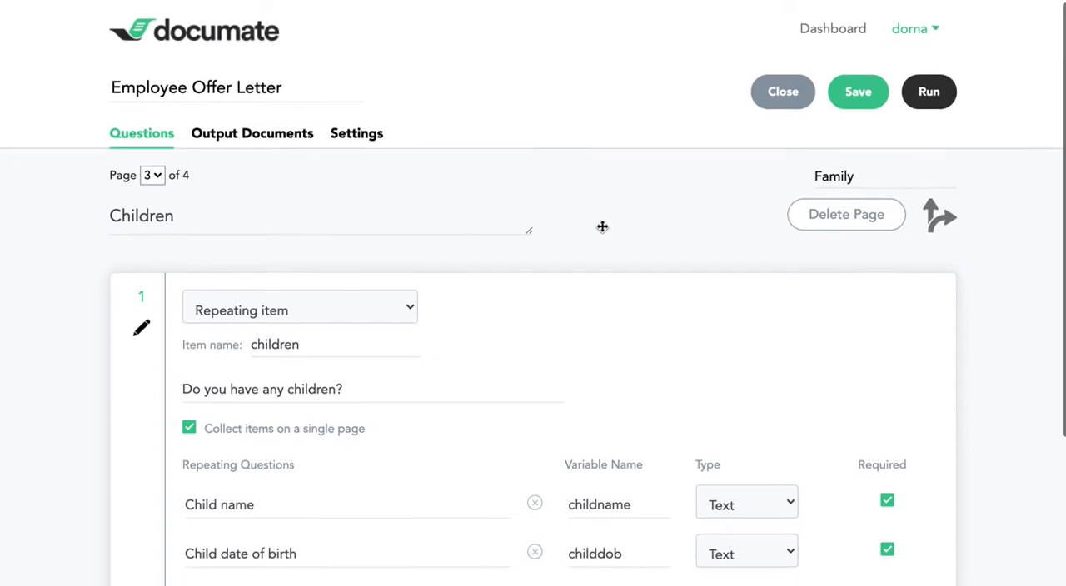
Step: Review the template and highlight the first appointment sentence as the example to extend
scroll(down, 3)
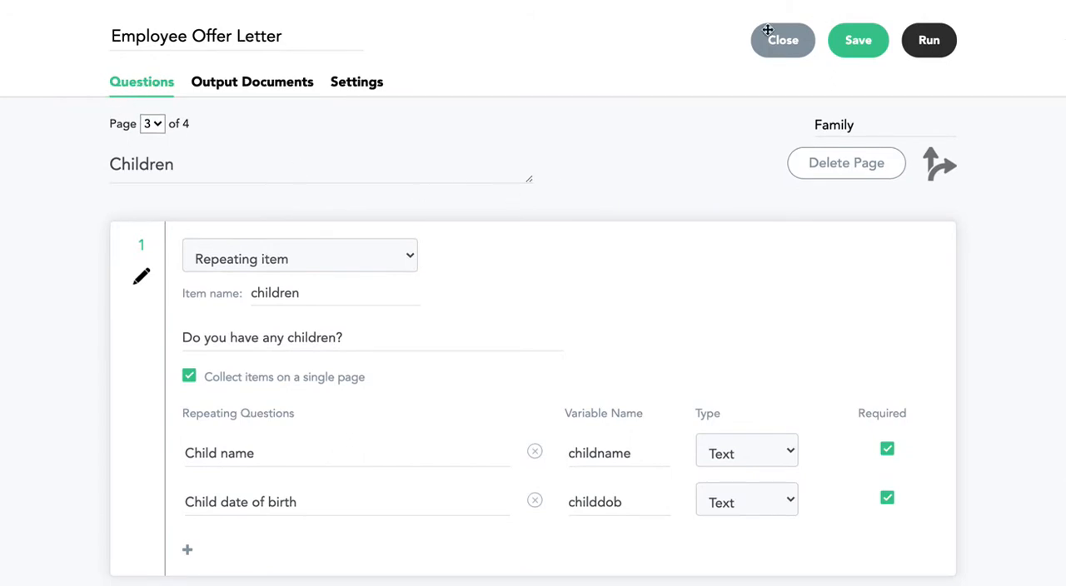
click(783, 40)
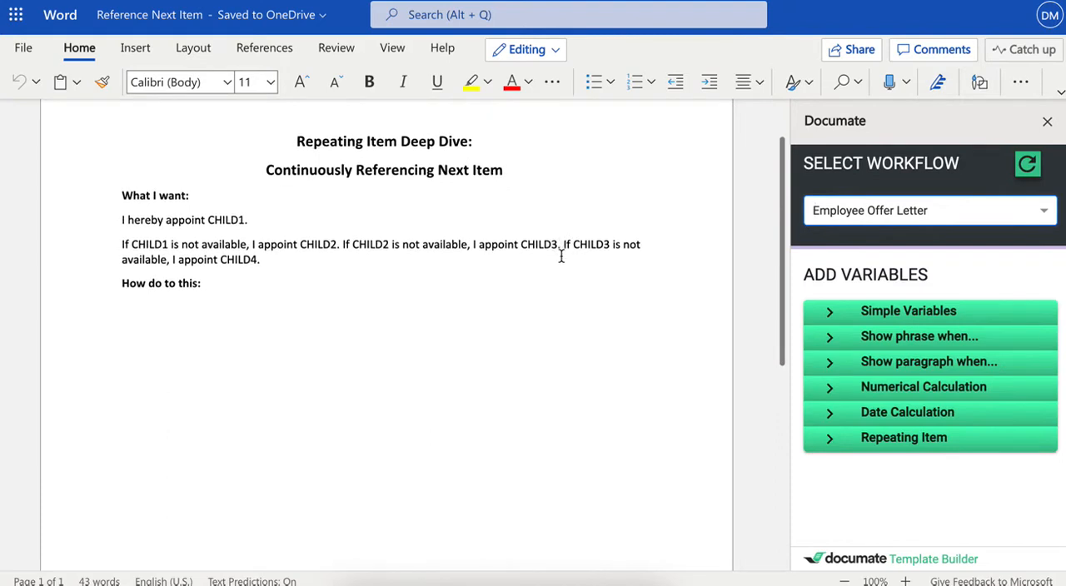
double_click(153, 220)
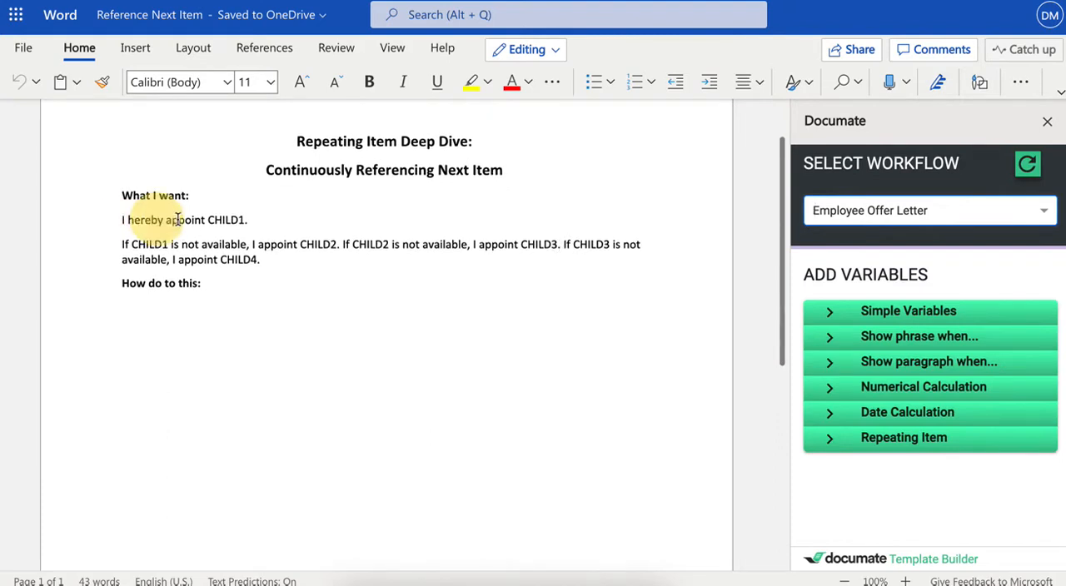
triple_click(183, 220)
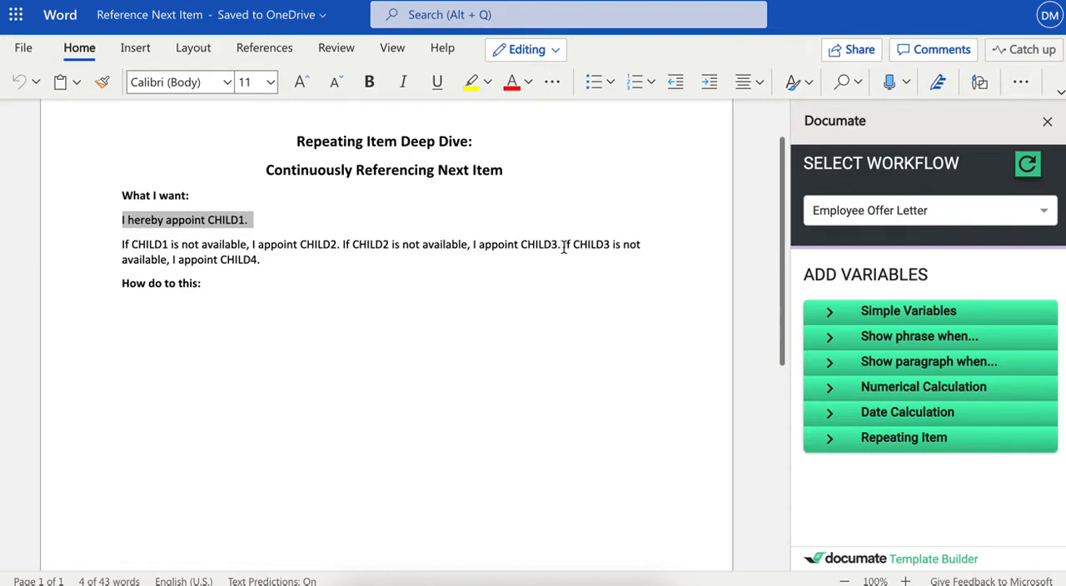
mouse_move(582, 271)
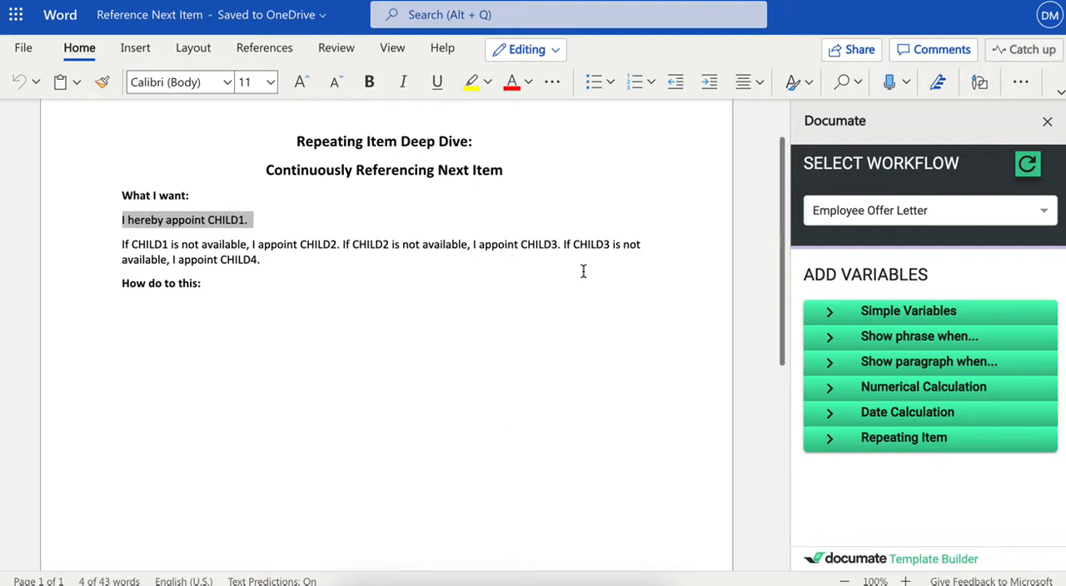
mouse_move(376, 263)
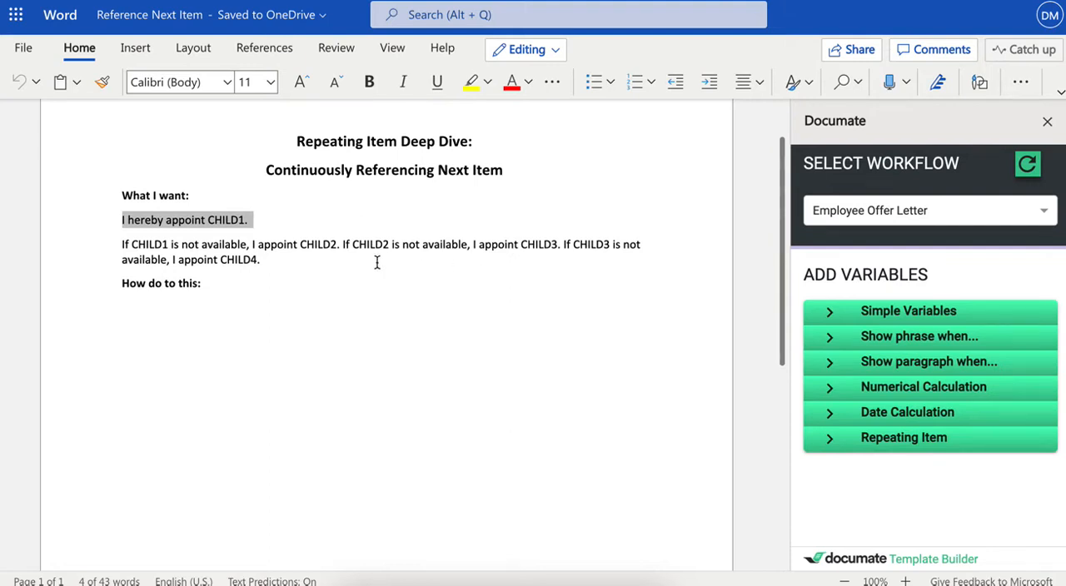
click(263, 260)
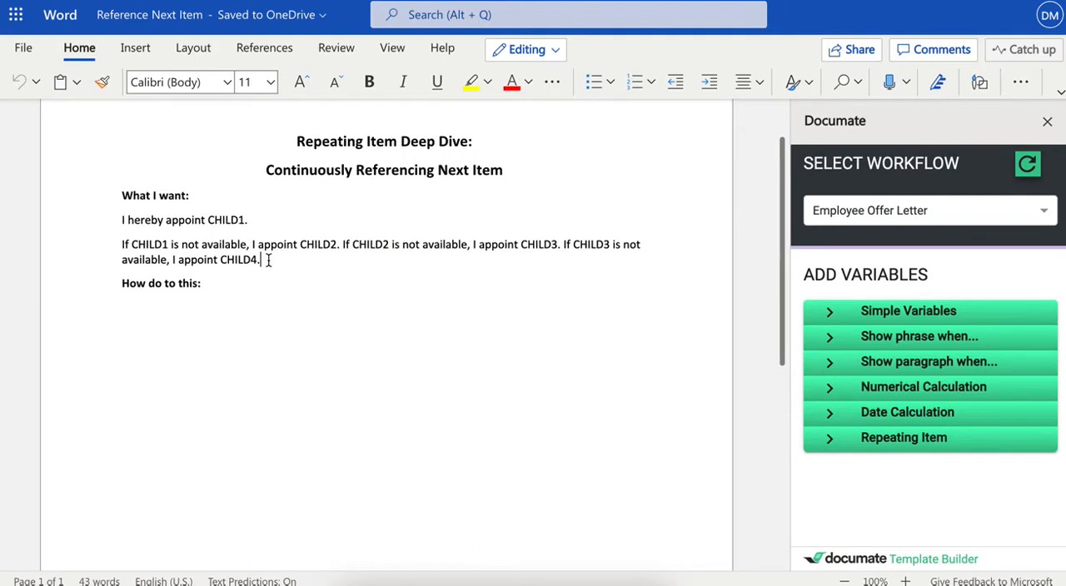
mouse_move(643, 295)
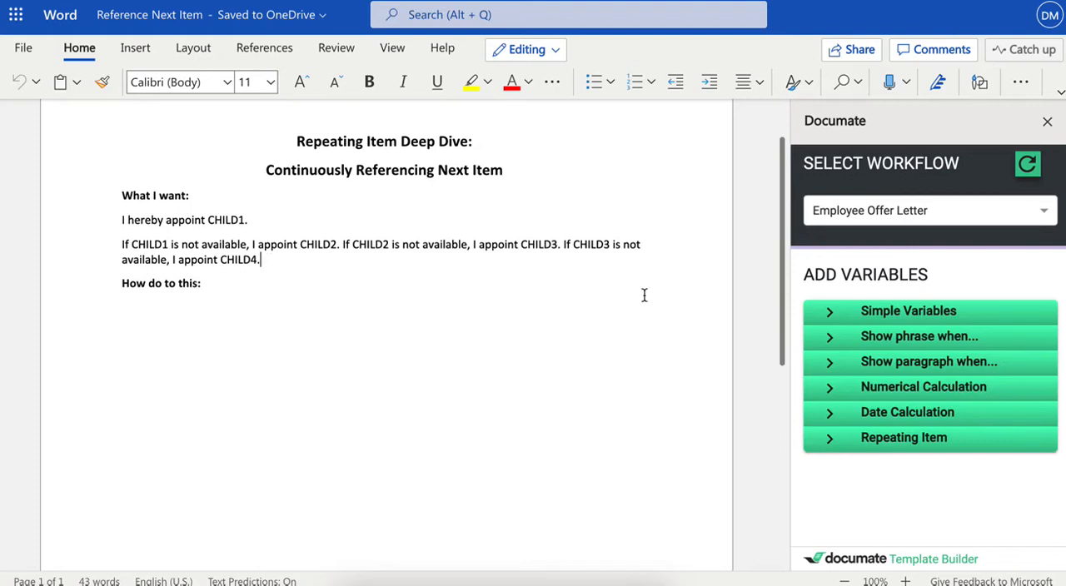
mouse_move(233, 333)
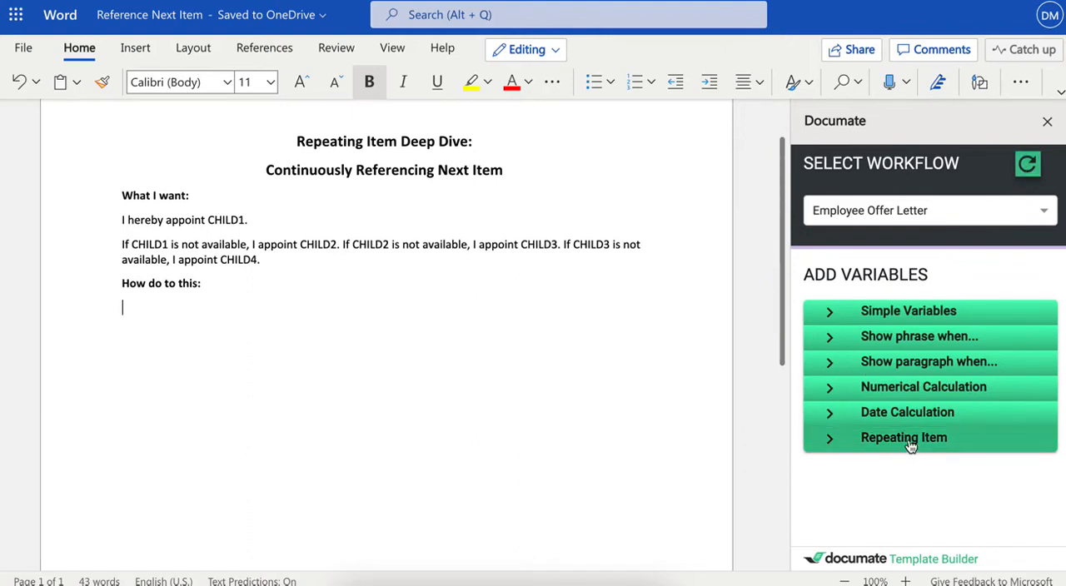
Step: Choose 'children' as the Documate repeating item field
click(902, 436)
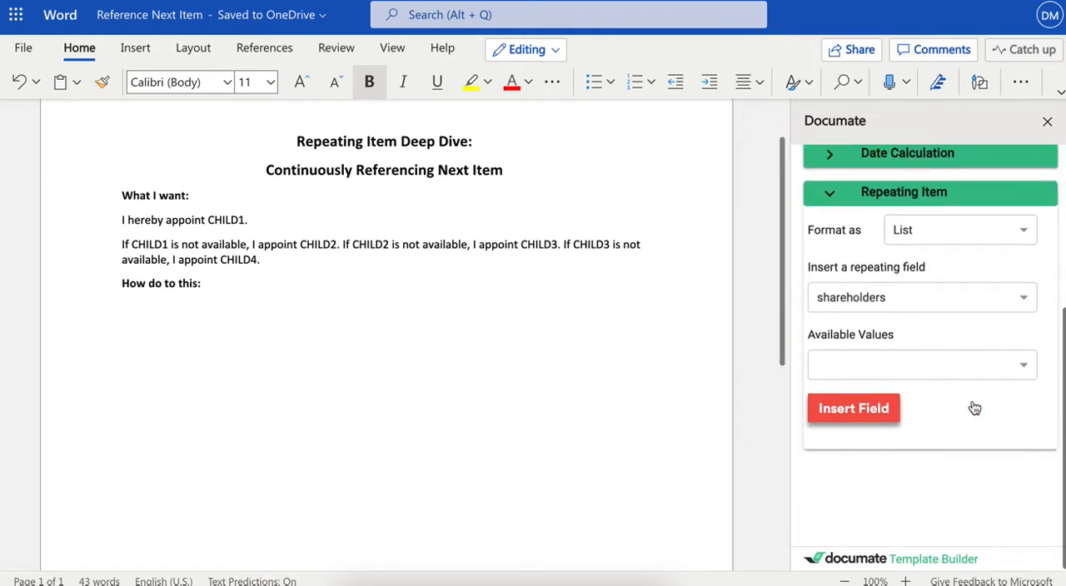
click(922, 296)
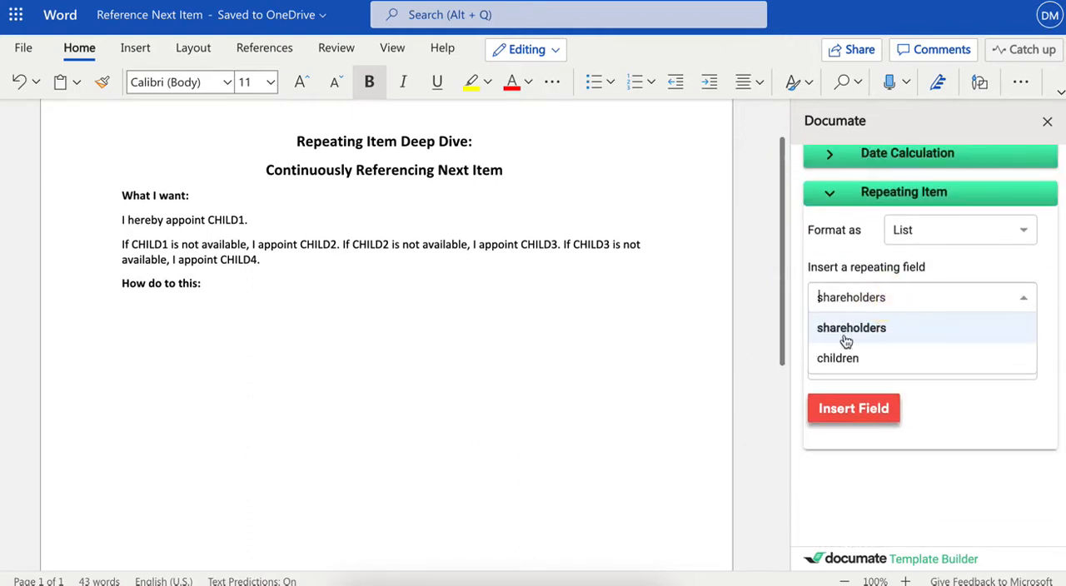
click(838, 358)
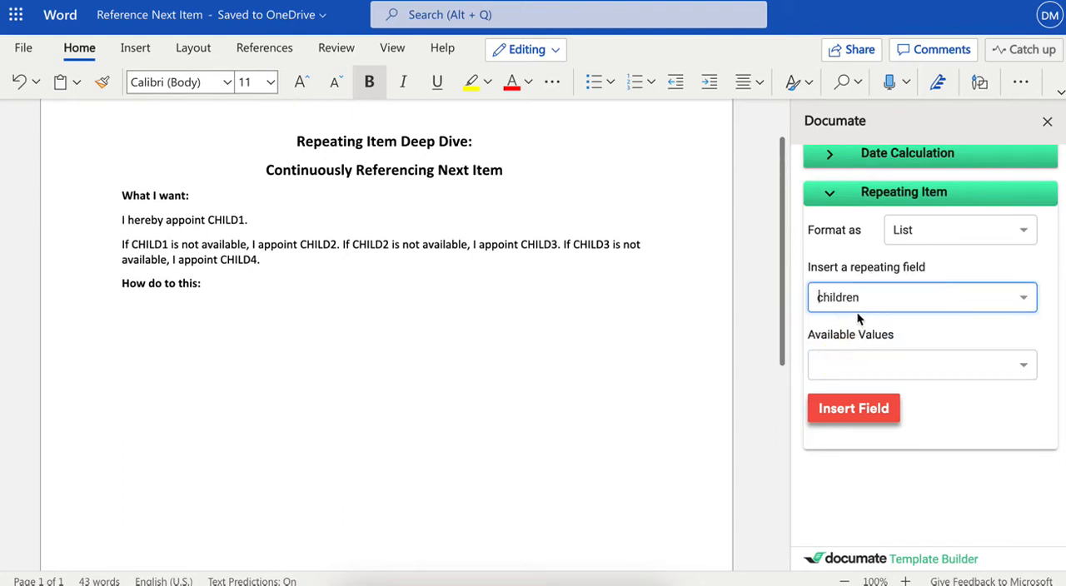
mouse_move(850, 296)
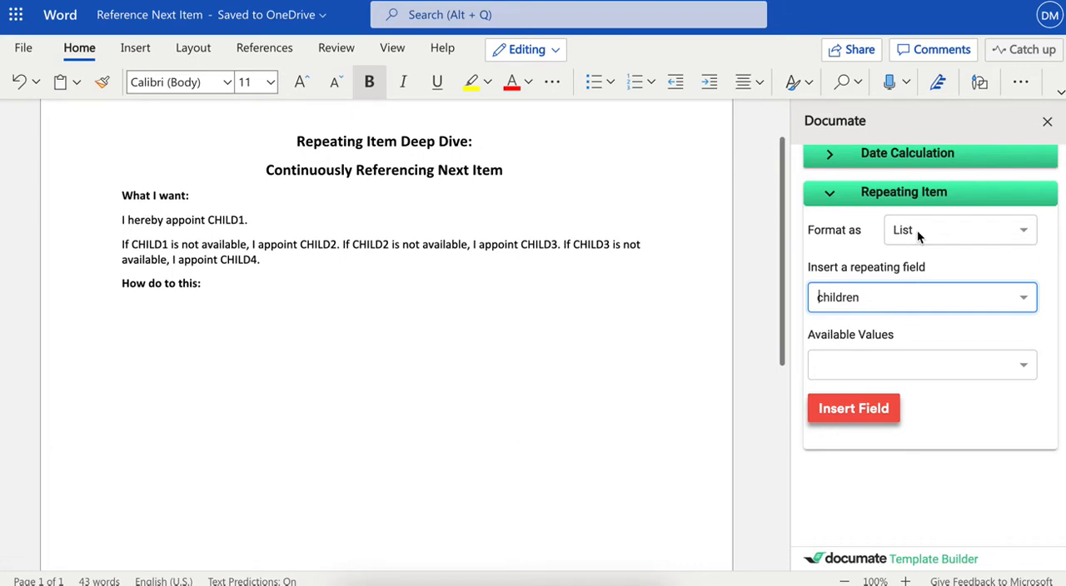
Step: Set Format As to 'Refer To Next Item' and list the available values to reference
click(959, 229)
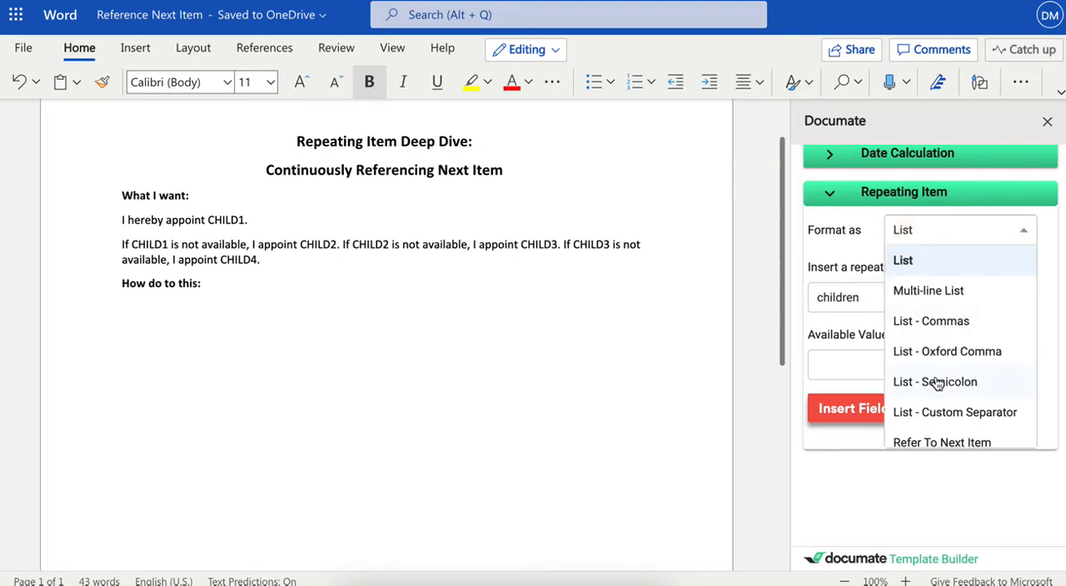
scroll(down, 3)
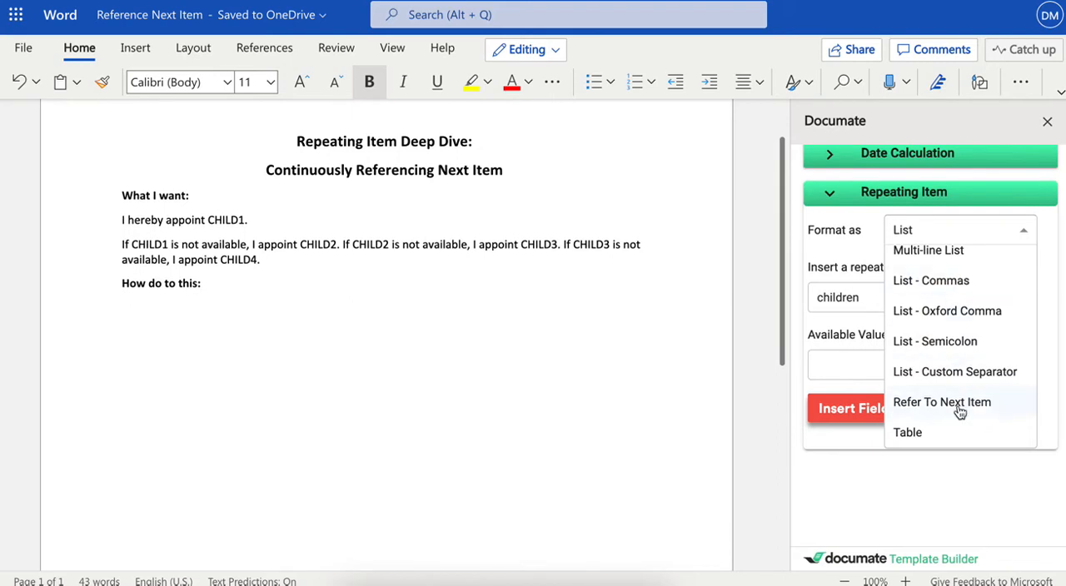
mouse_move(929, 408)
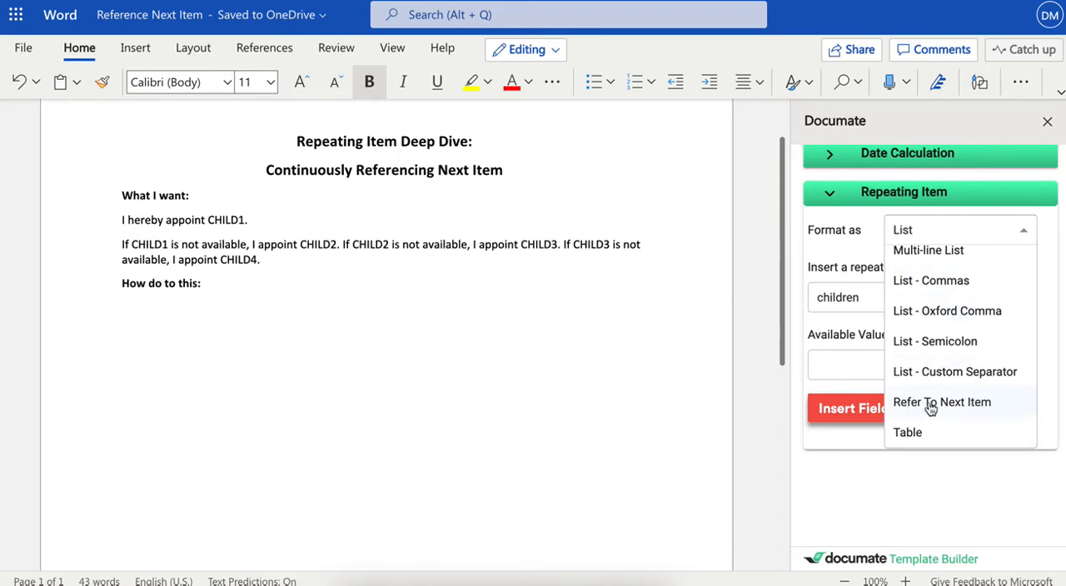
click(942, 403)
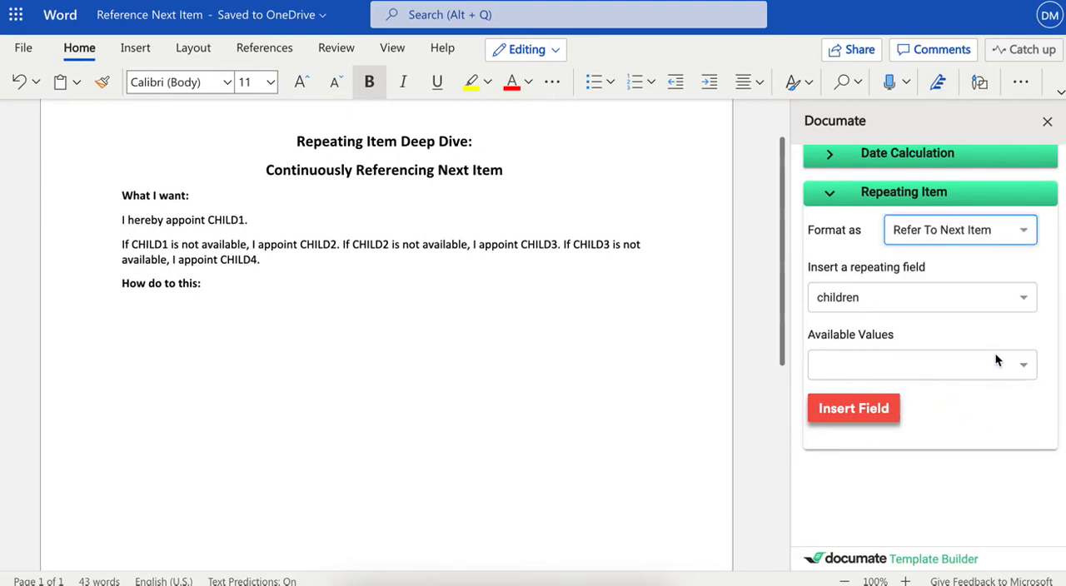
mouse_move(860, 368)
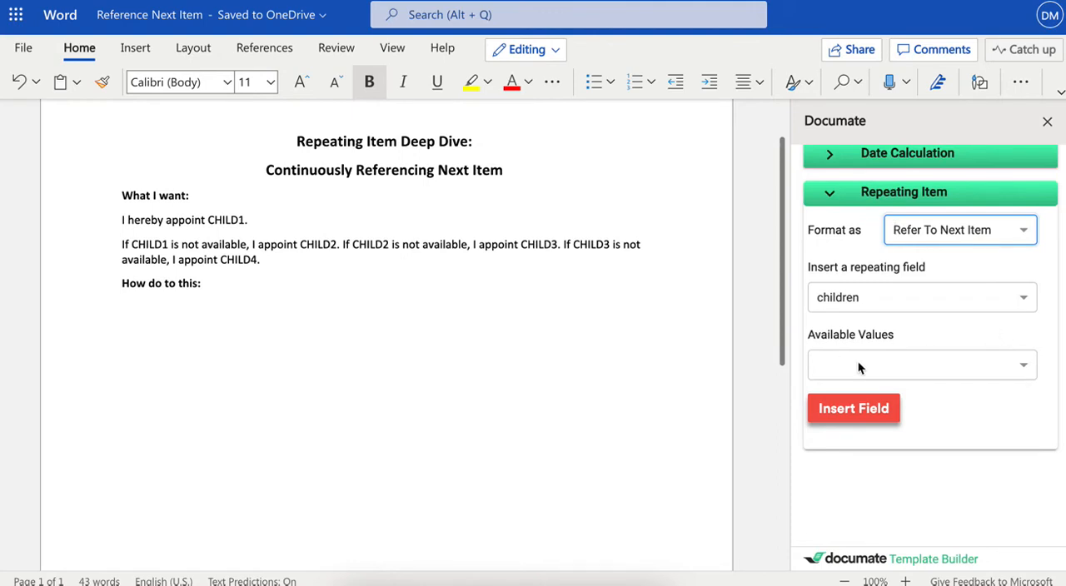
mouse_move(836, 376)
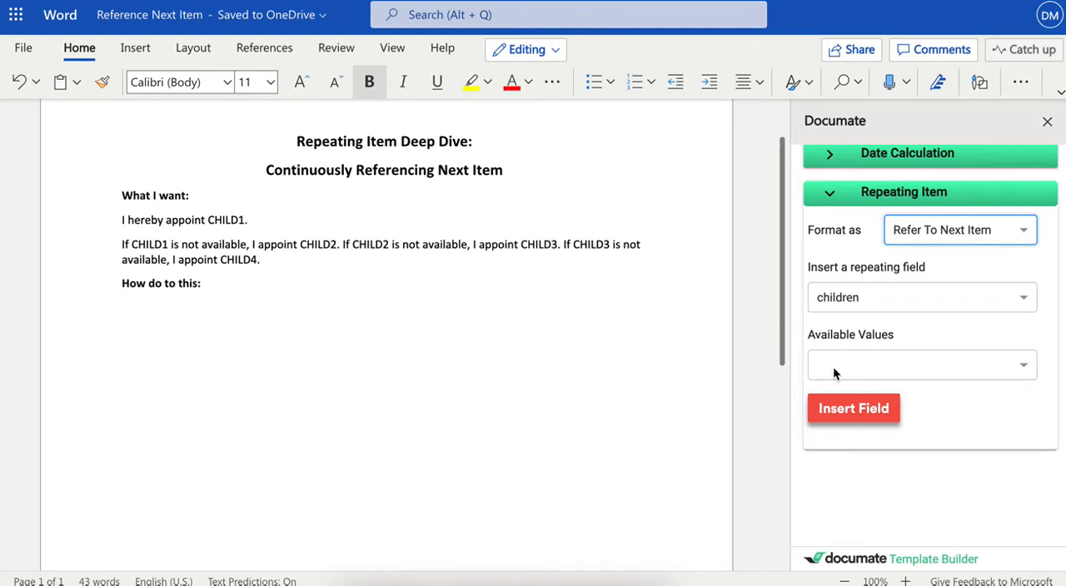
click(919, 365)
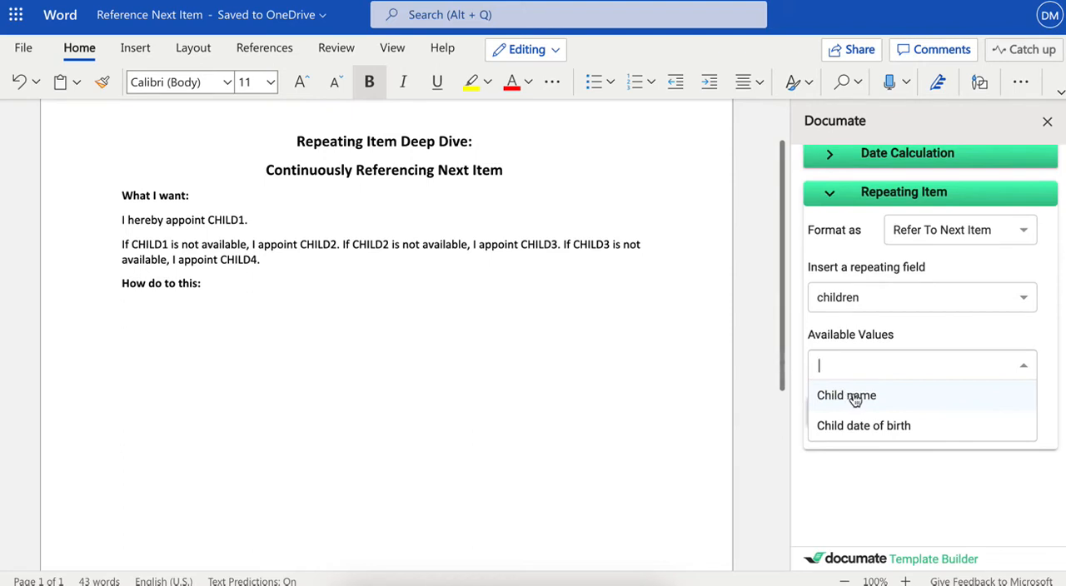
Step: Reference Child name, insert the children nextitemlist field, inspect its code and delete it
click(846, 396)
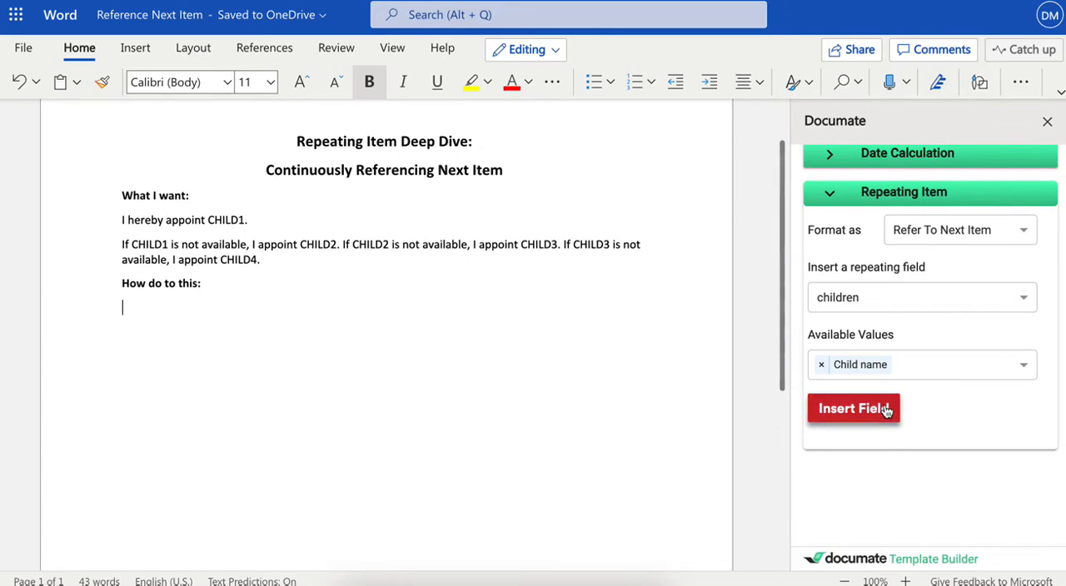
click(852, 408)
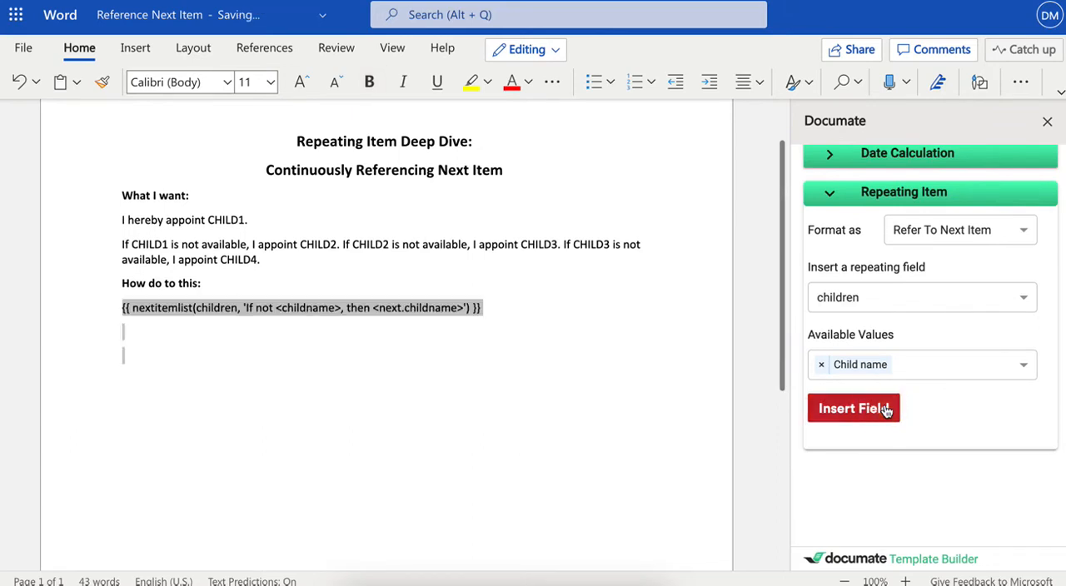
click(852, 408)
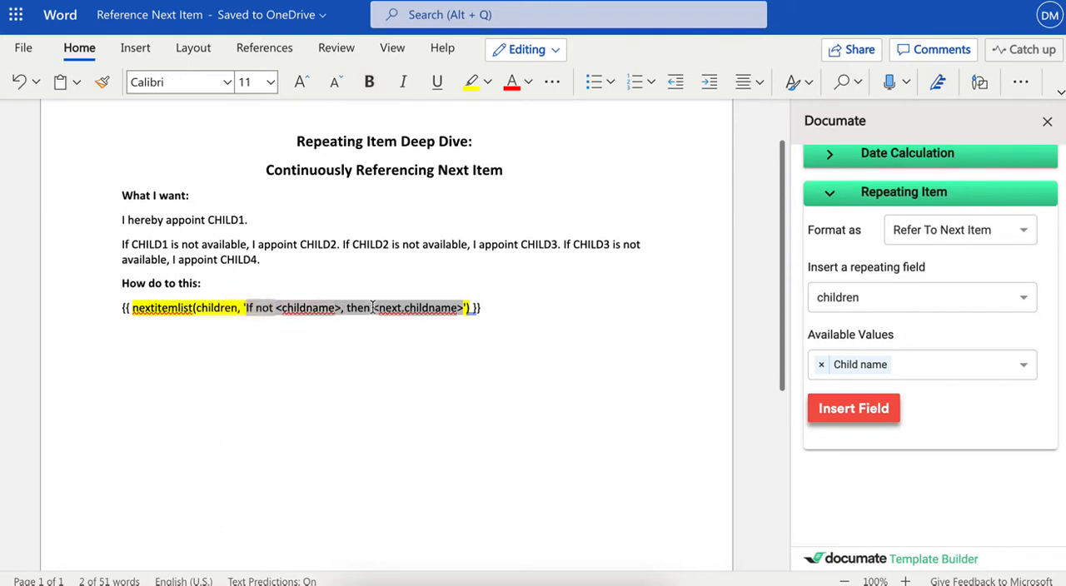
double_click(420, 306)
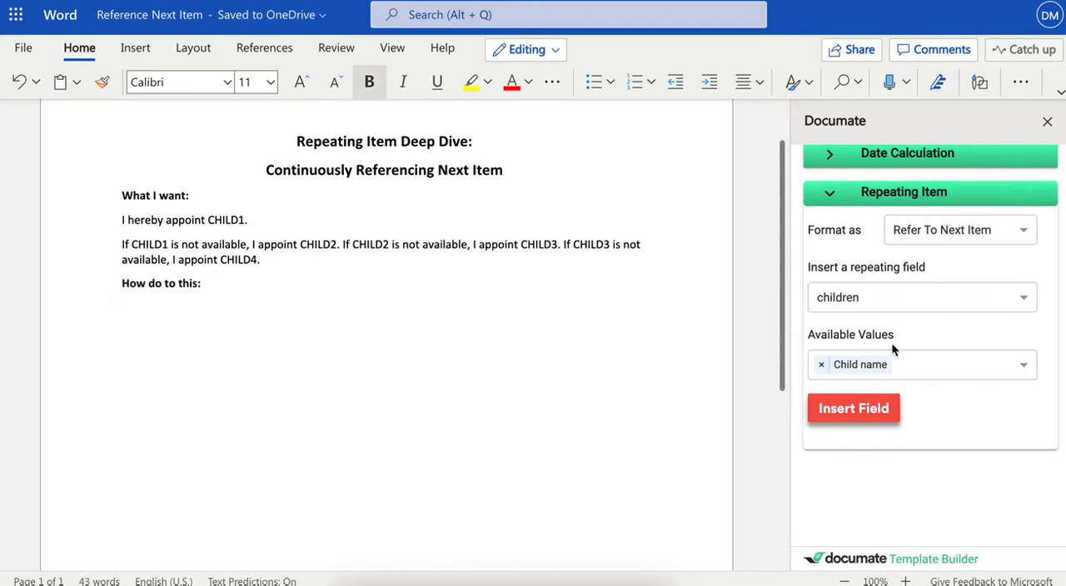
Step: Add Child date of birth to the values and insert the name-and-birth-date nextitemlist field
click(923, 363)
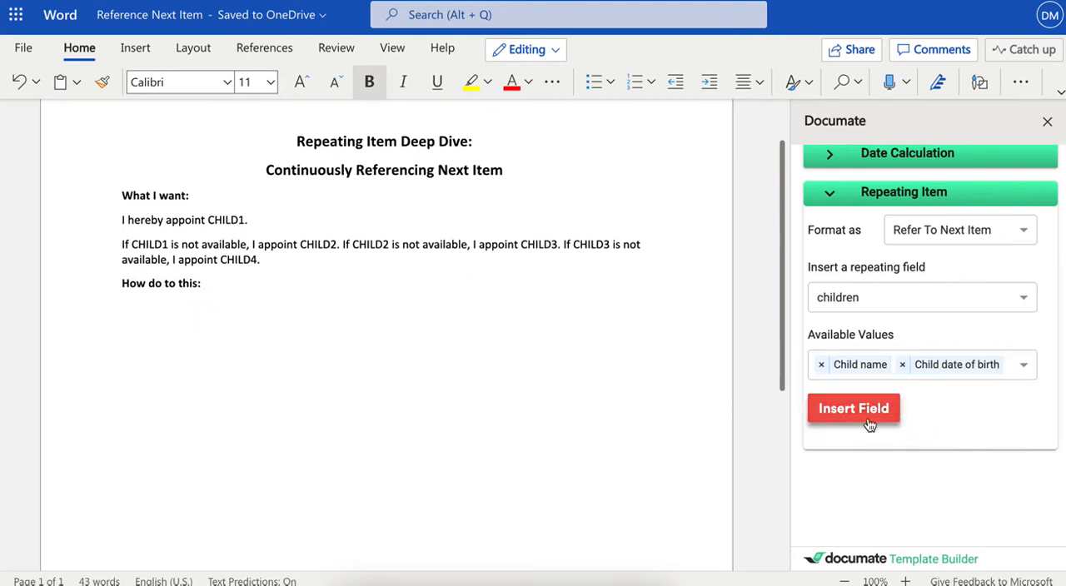
click(852, 408)
text(, who is born on CHILDD)
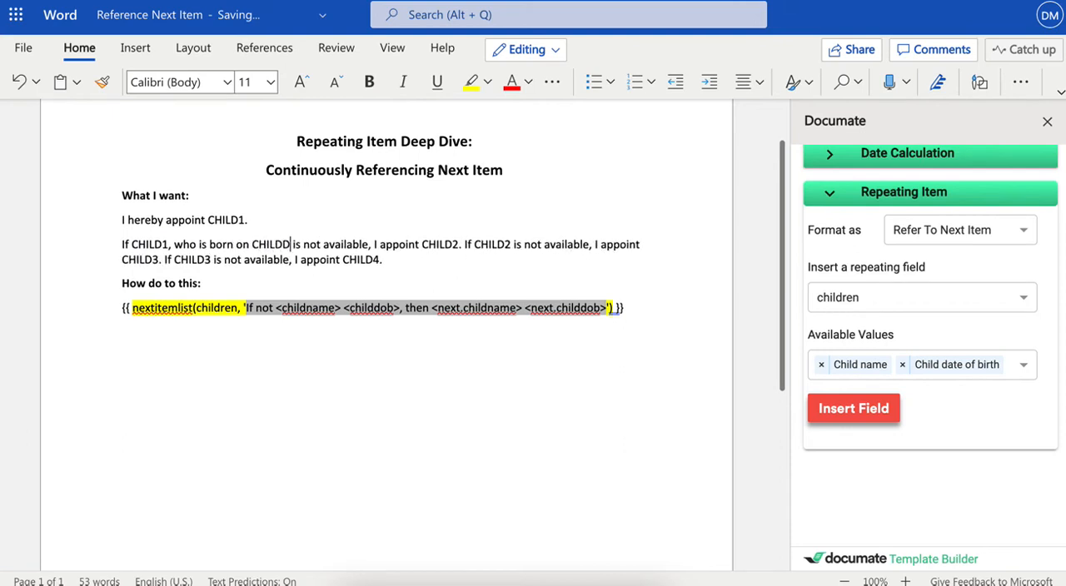
Step: Extend the sentence with ', who is born on CHILD1DOB' and ', who is born on CHILD2DOB'
text(OB)
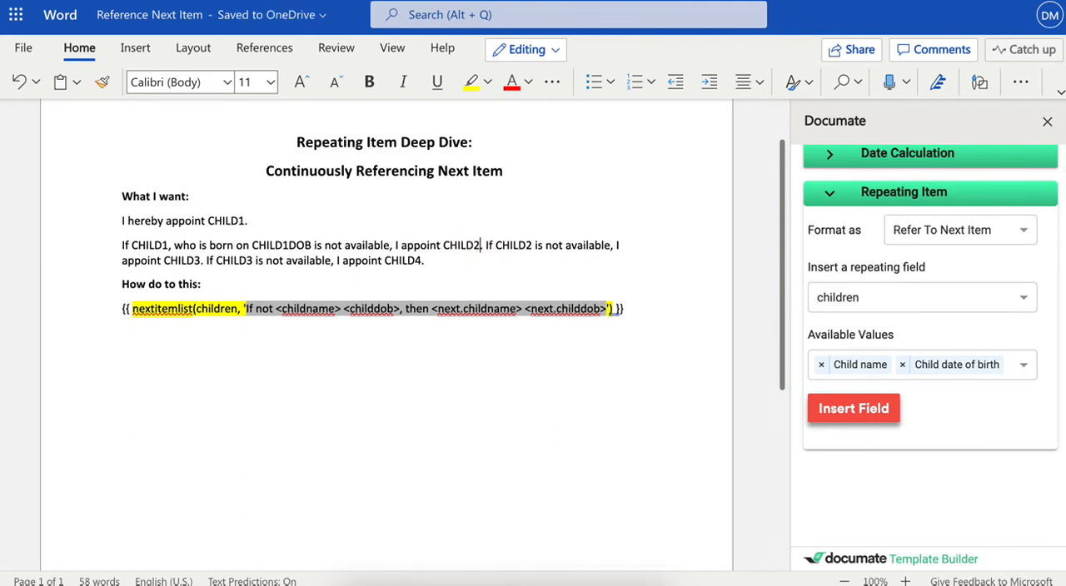
text(who is both)
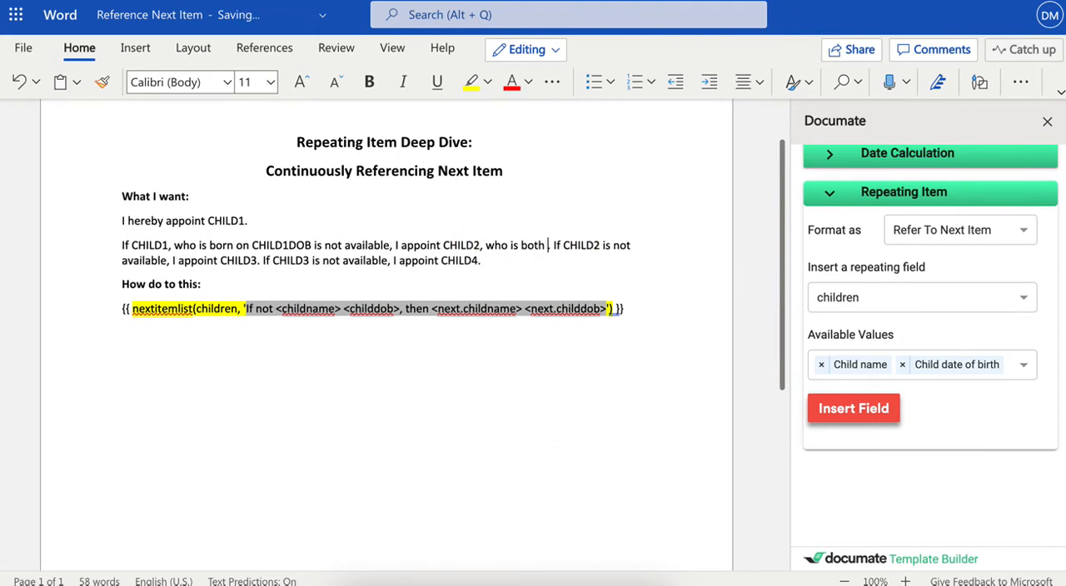
text(born on CH)
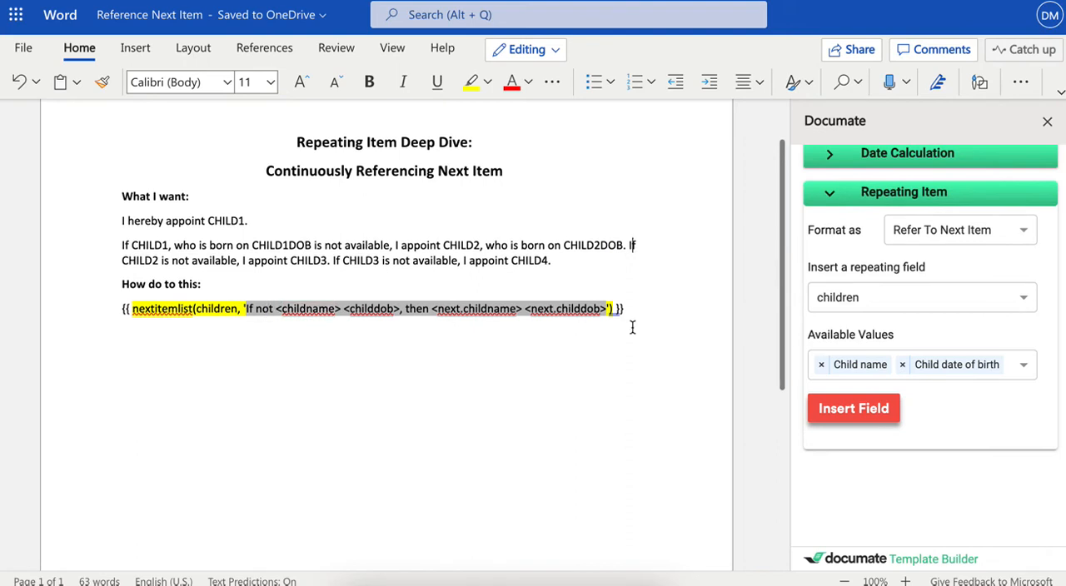
mouse_move(388, 315)
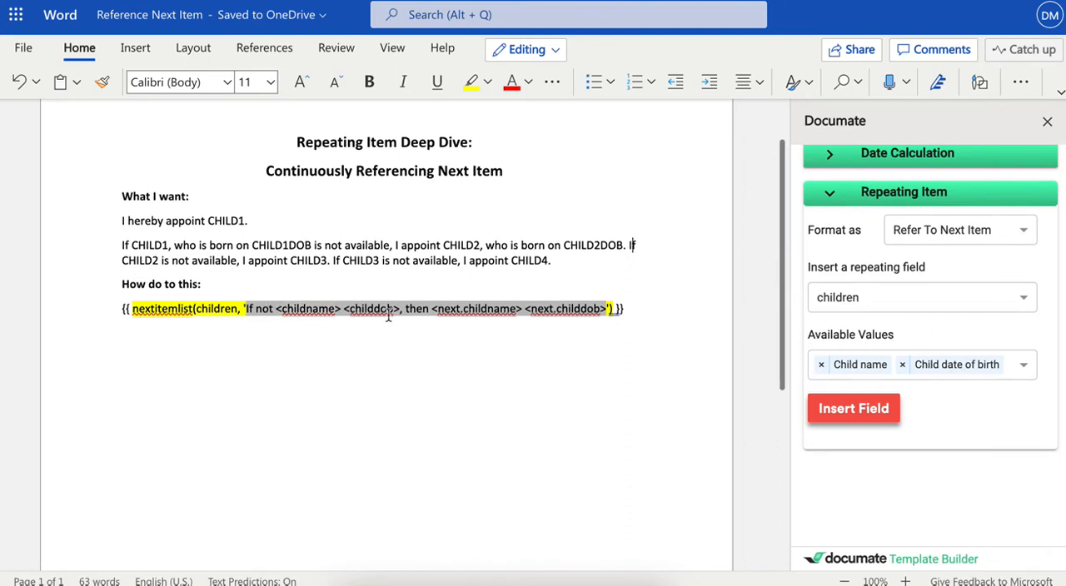